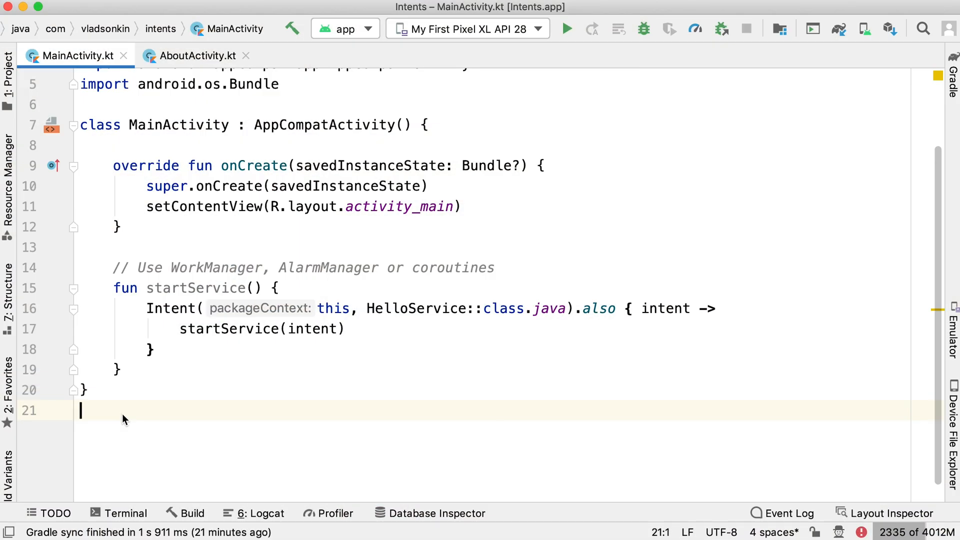
{"action": "mouse_move", "coordinate": [171, 347]}
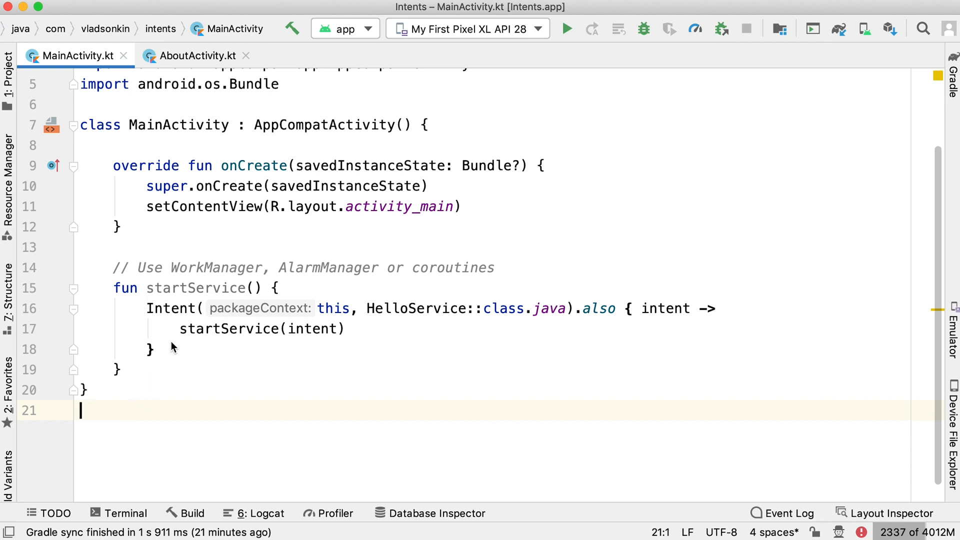
{"action": "double_click", "coordinate": [196, 288]}
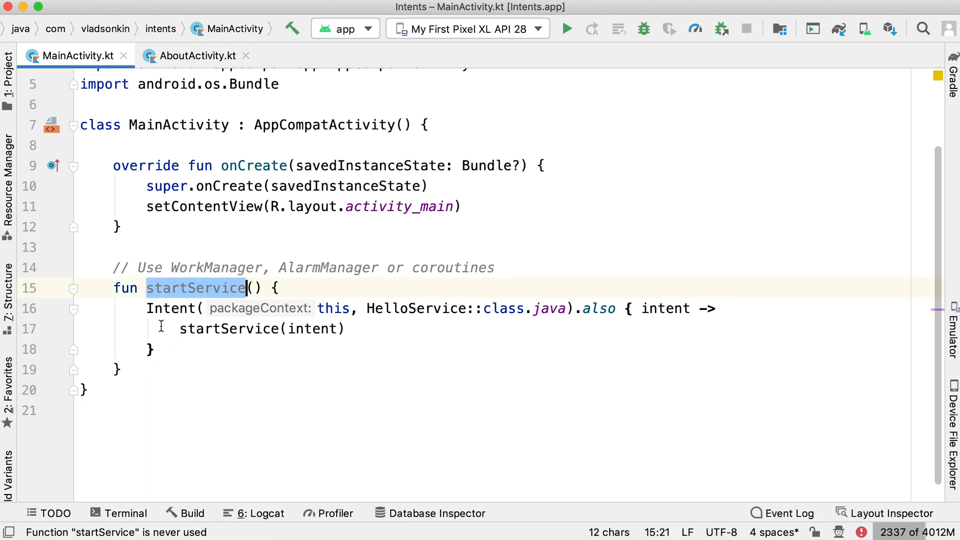